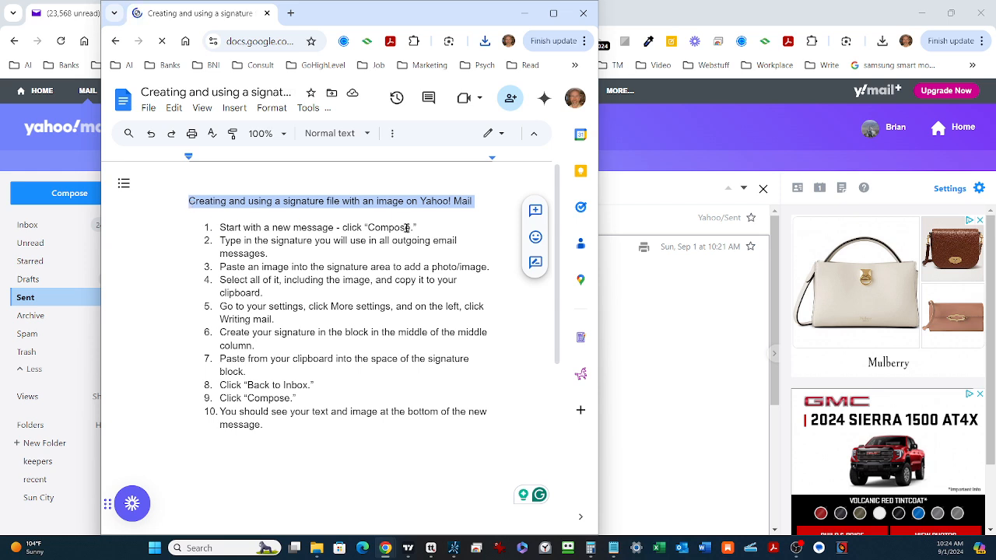
mouse_move(303, 249)
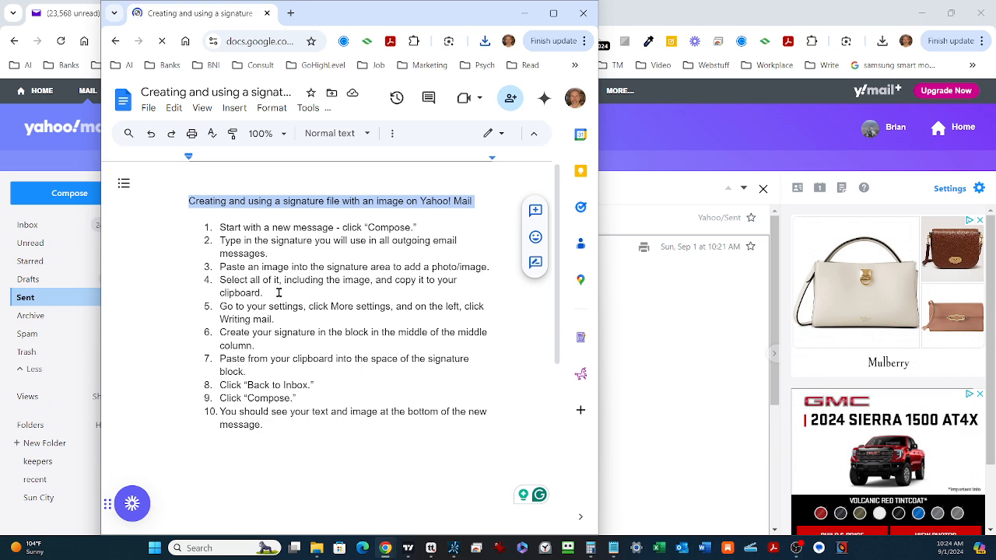
Review the ten-step Yahoo Mail image-signature instructions in the Google Docs document.
click(268, 292)
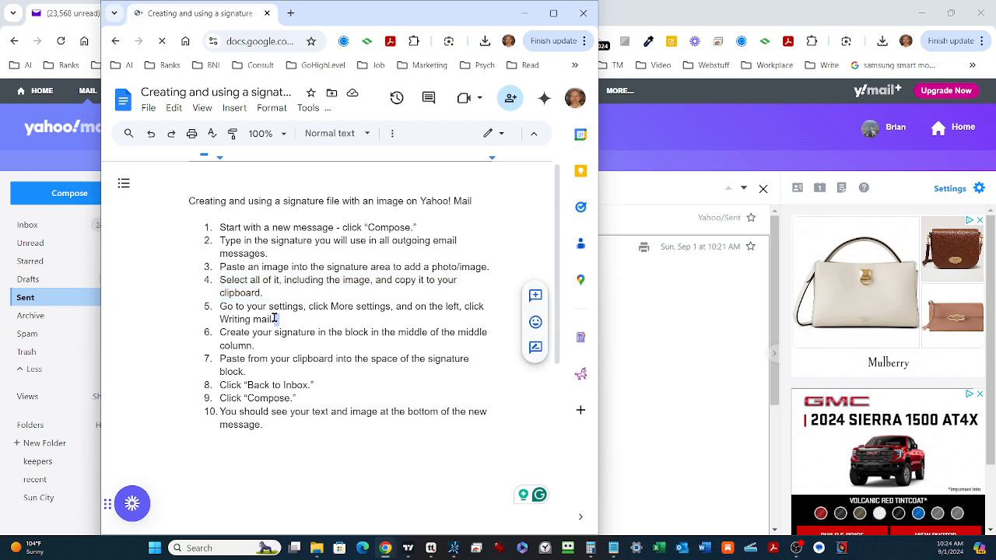
drag(220, 240, 277, 319)
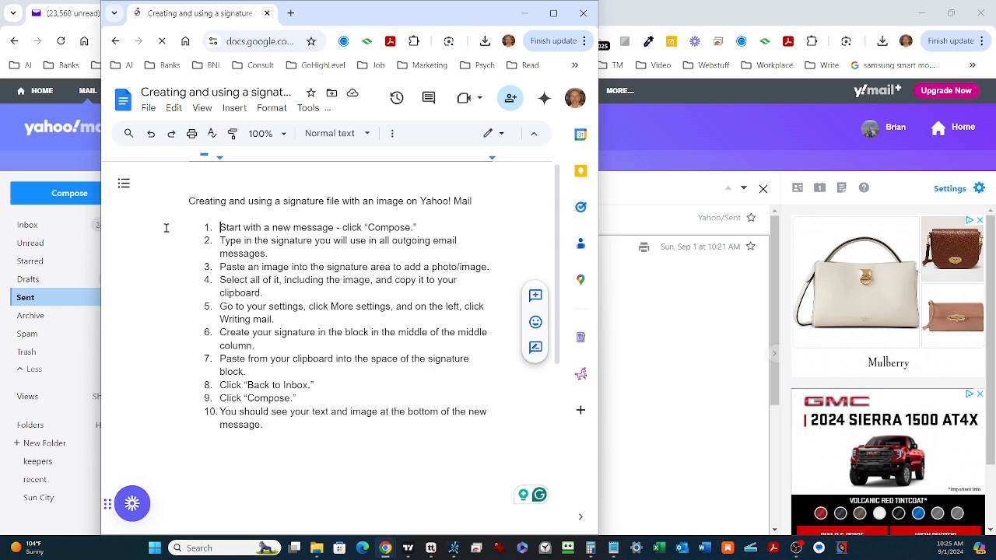
mouse_move(333, 305)
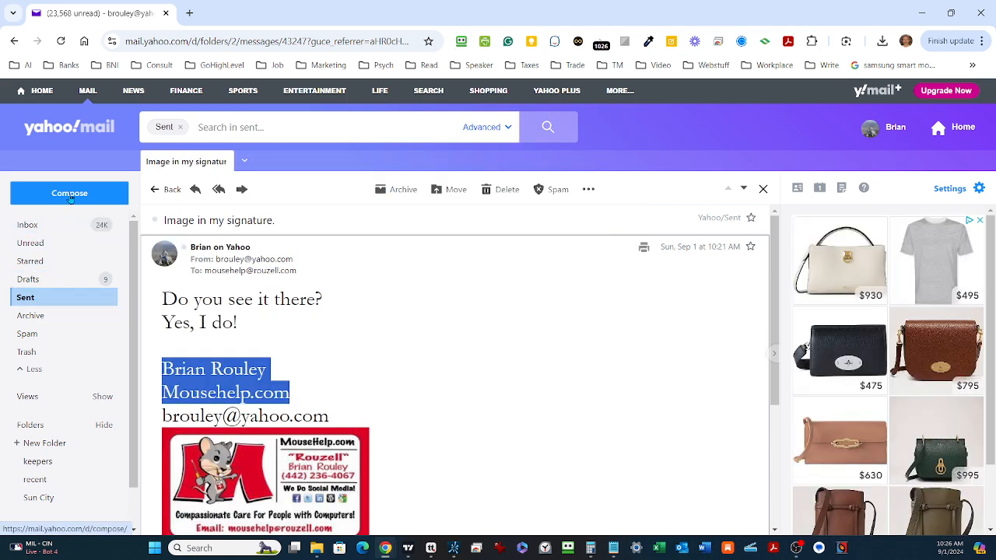
Start a new message, remove the old signature, and type 'Here is my new signature info'.
click(69, 193)
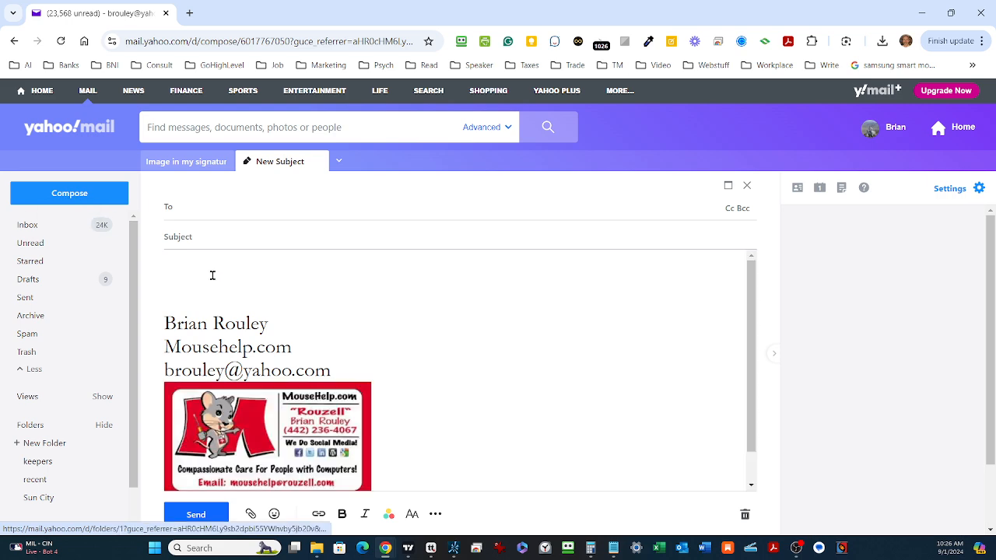
drag(212, 274, 464, 436)
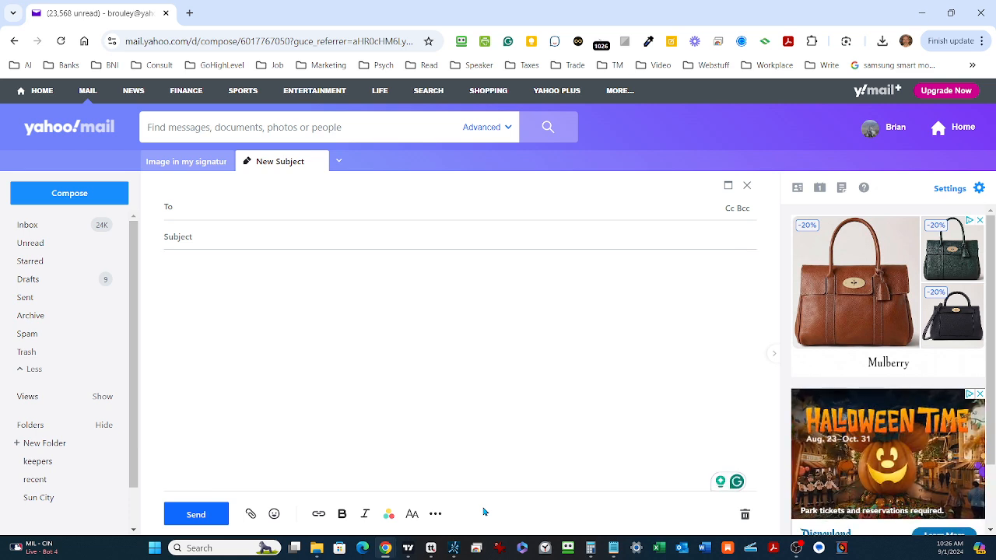
text(H)
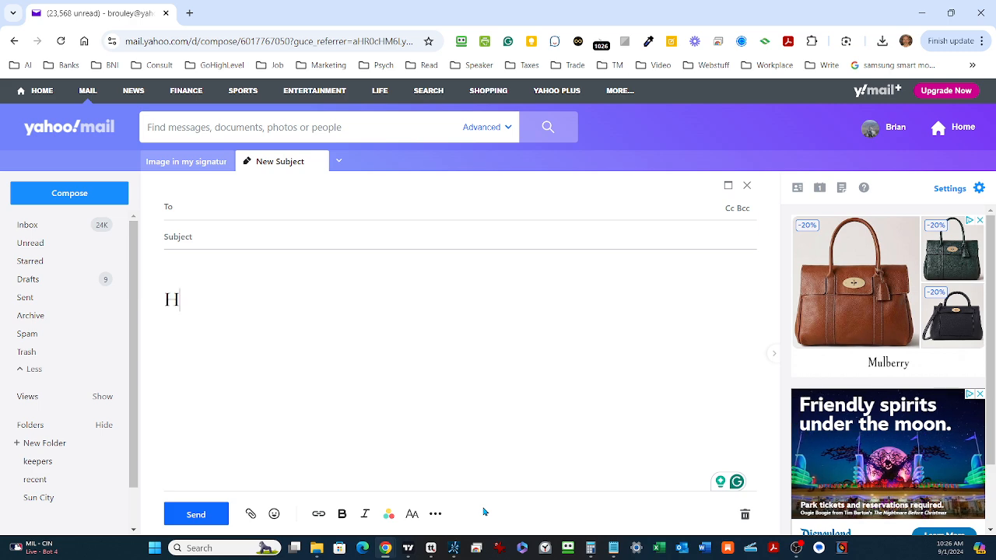
text(Here is my ne)
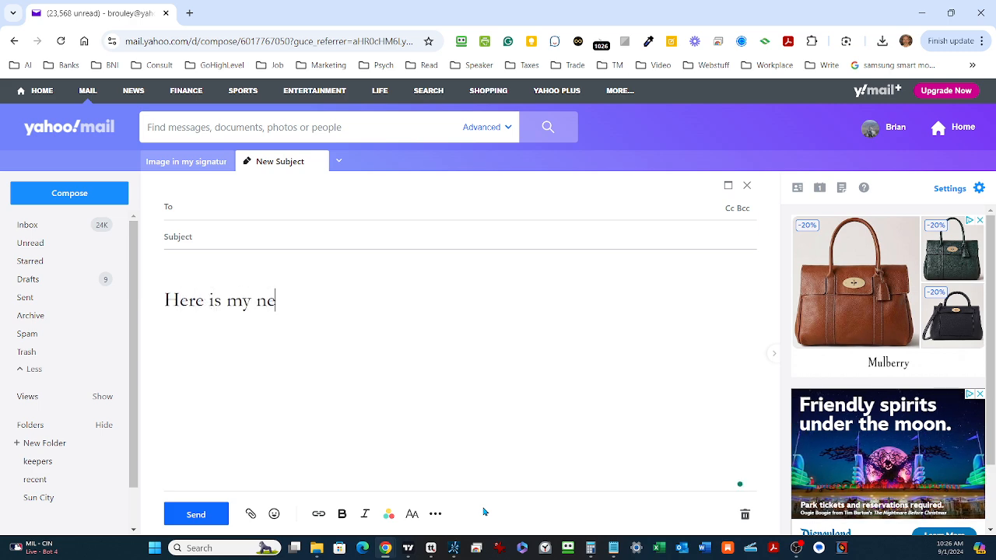
text(w signat)
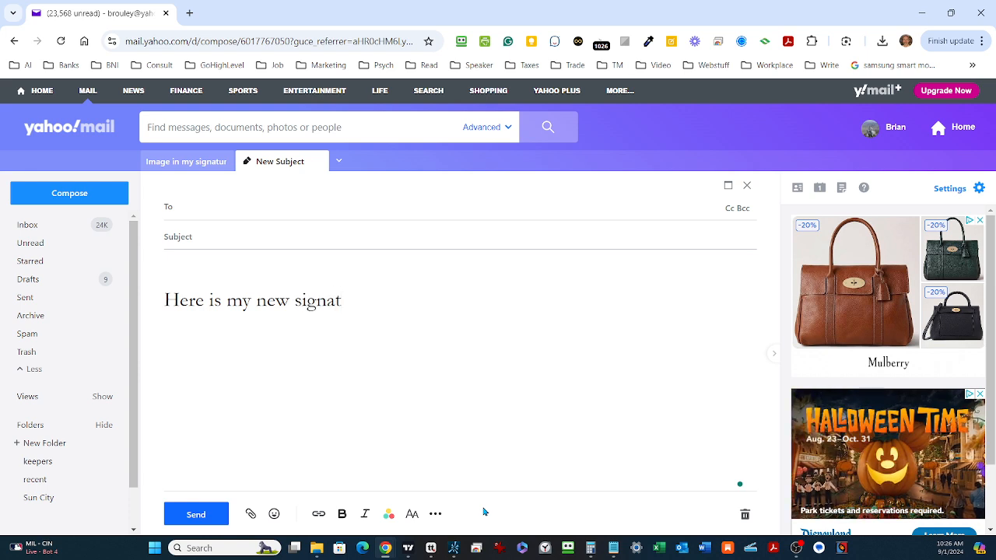
text(ture information.)
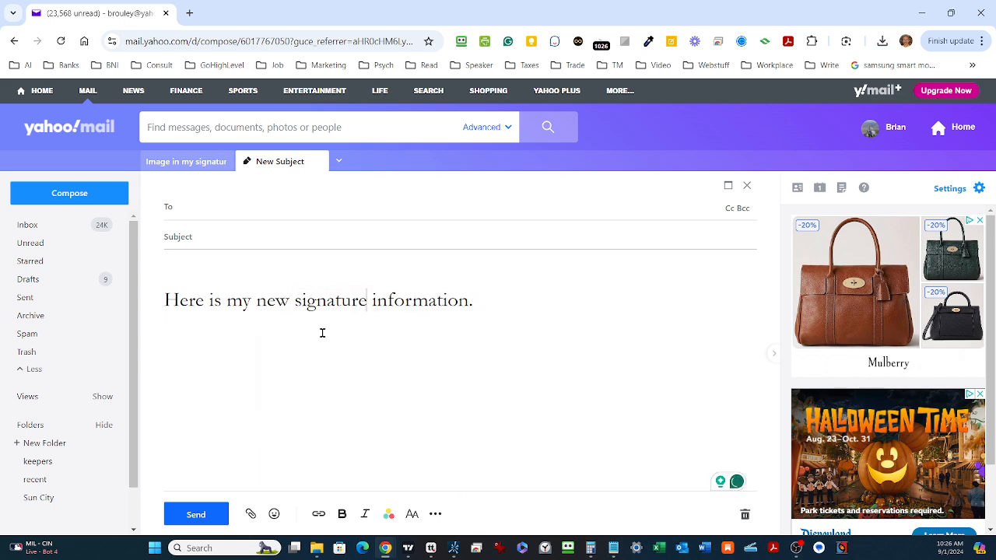
Add the lines 'Brian Rouley' and 'Mousehelp.com' below the intro line.
text(B)
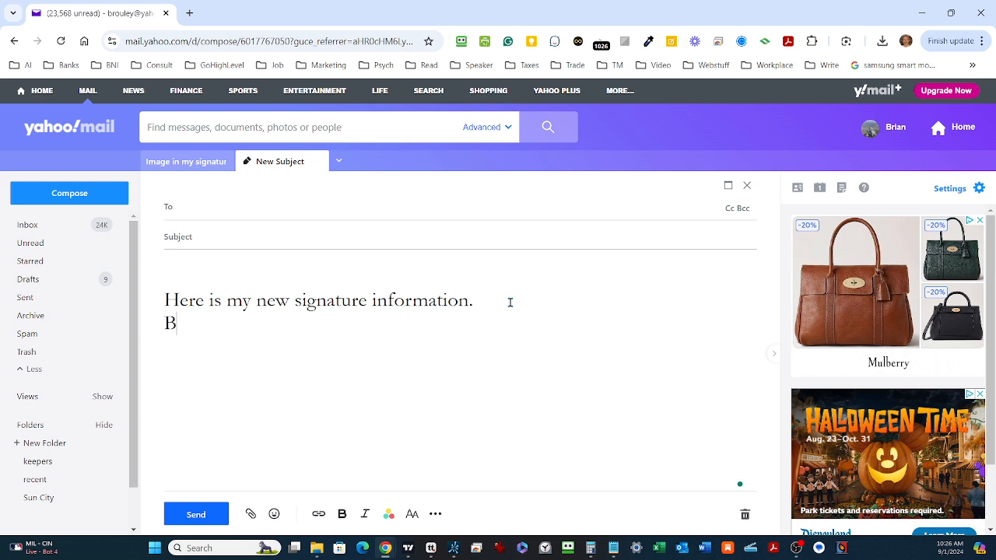
text(rian Rouley)
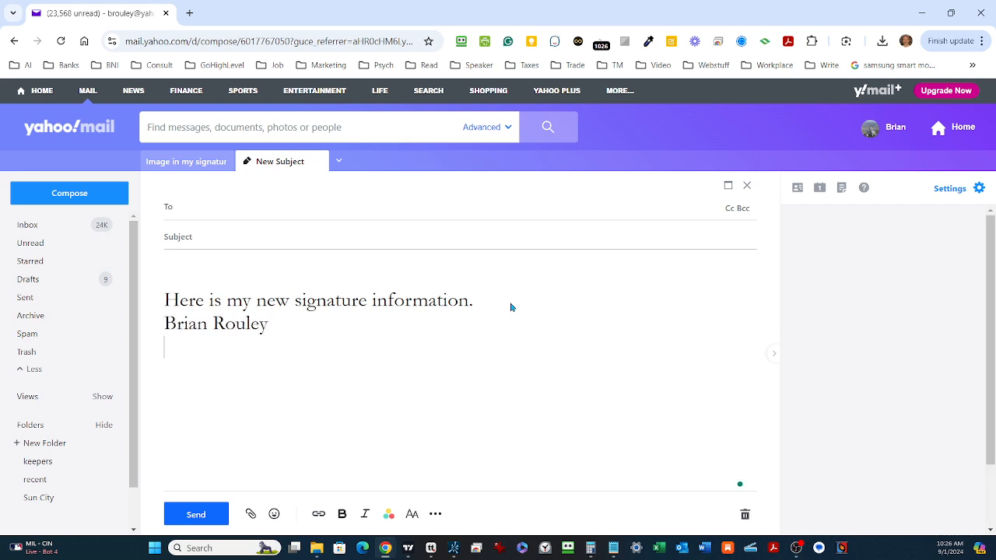
text(Mousehelp.c)
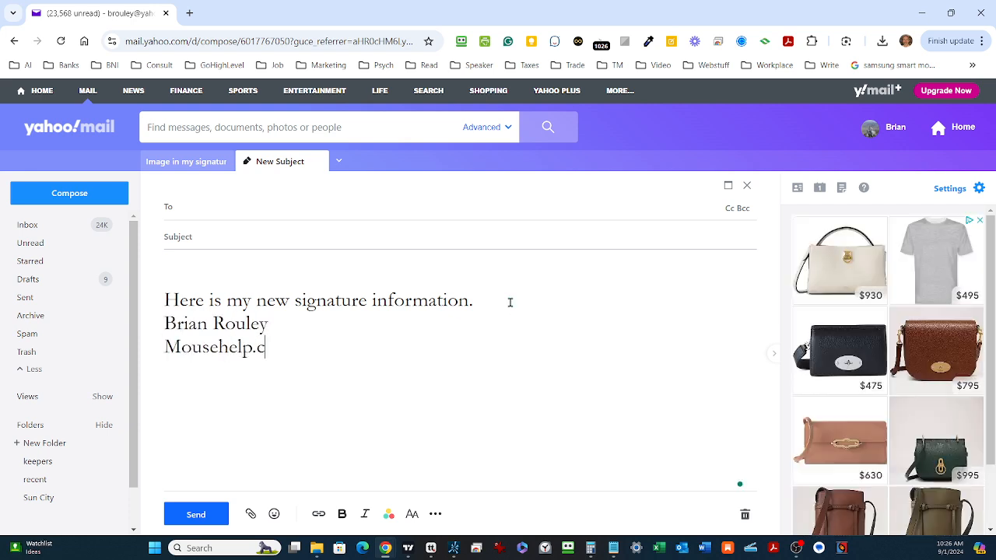
text(om)
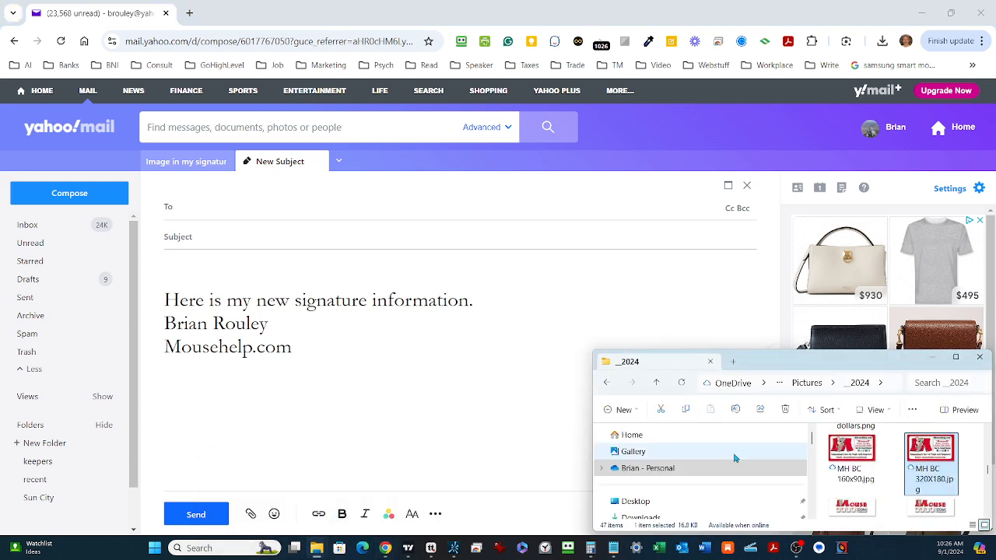
Paste the larger business-card JPG below Mousehelp.com, then select all the message text and image.
click(647, 468)
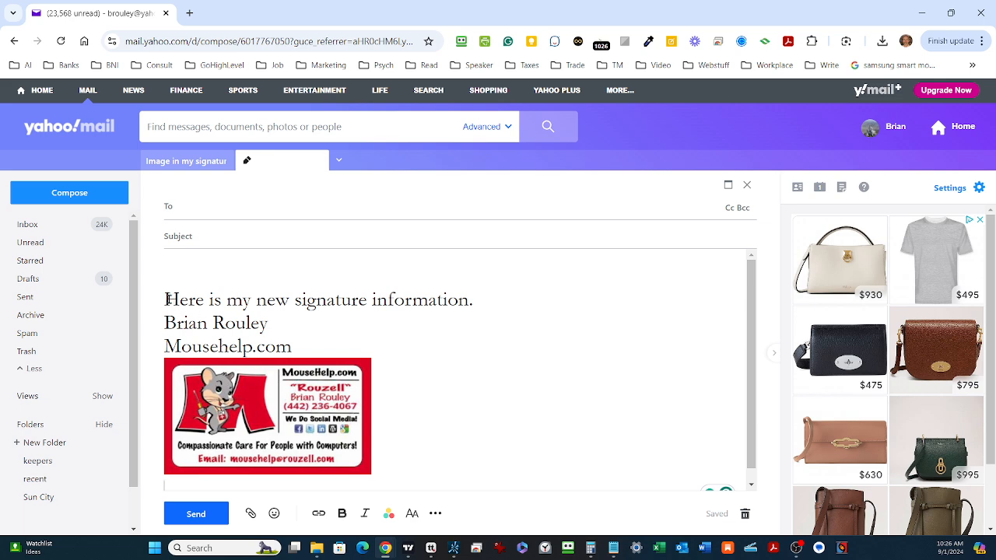
drag(167, 299, 370, 478)
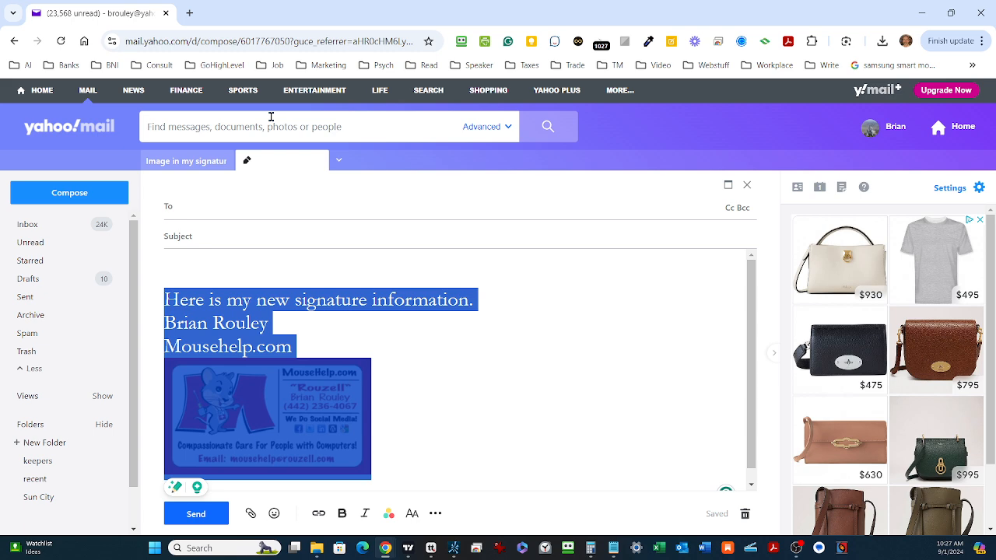
mouse_move(272, 115)
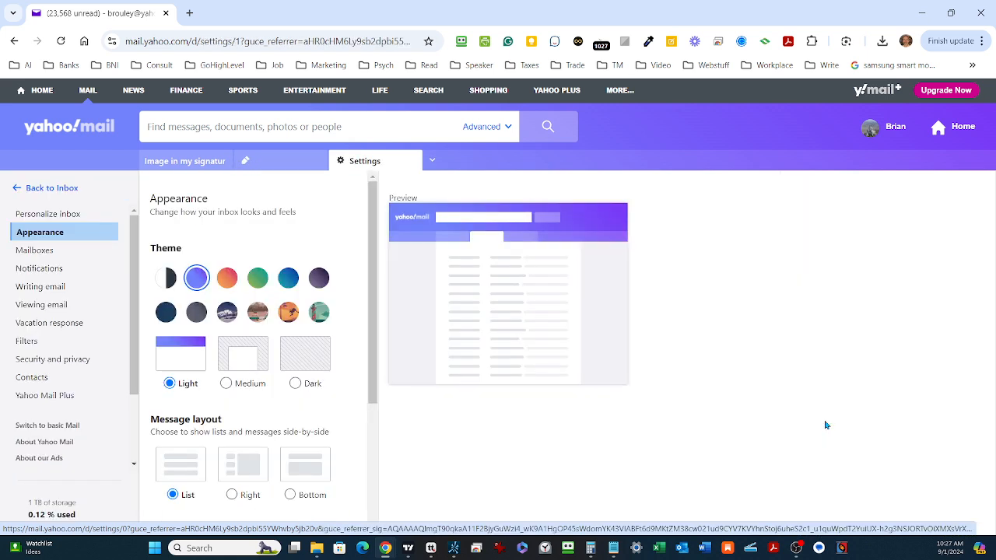
mouse_move(28, 286)
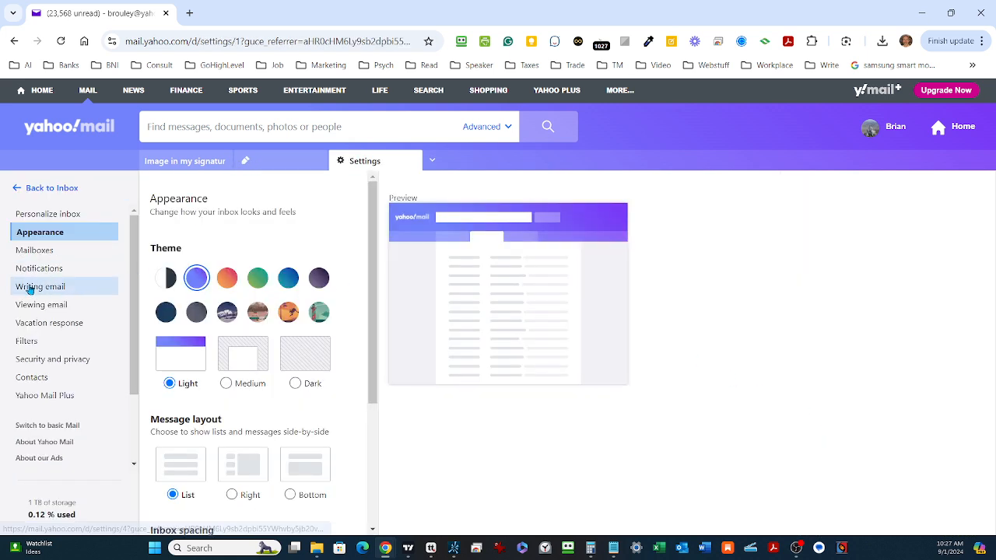
Paste the intro line, name, Mousehelp.com and card image into the Writing email signature box.
click(43, 285)
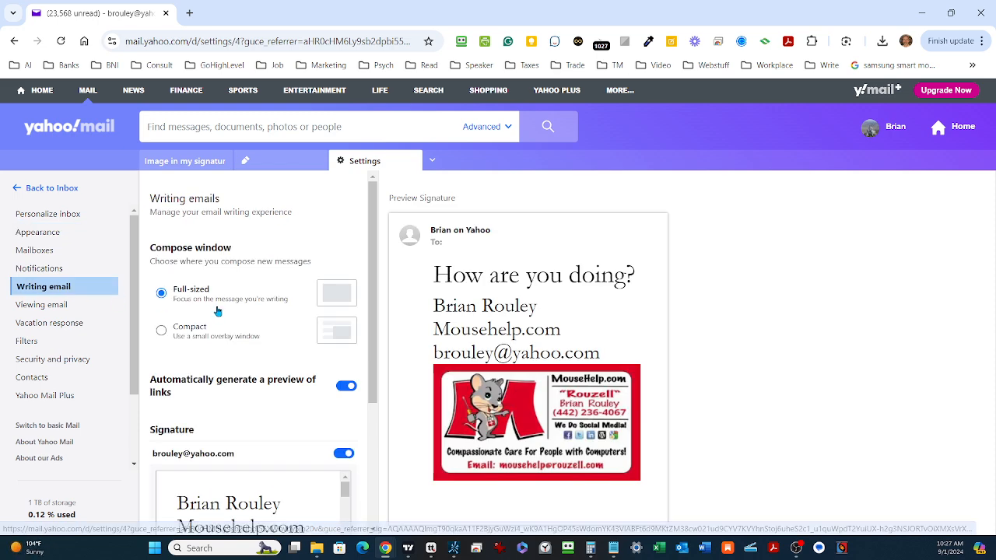
scroll(down, 3)
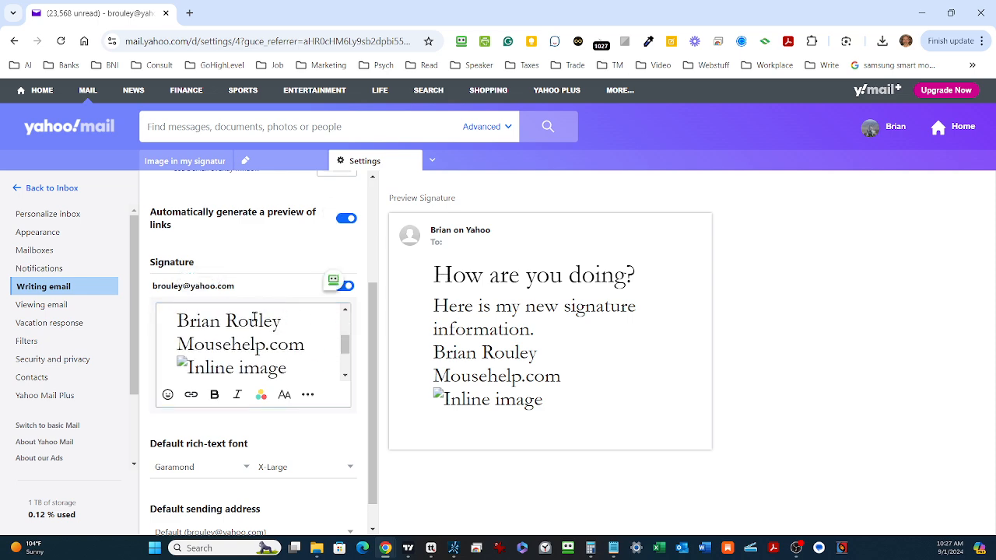
click(232, 366)
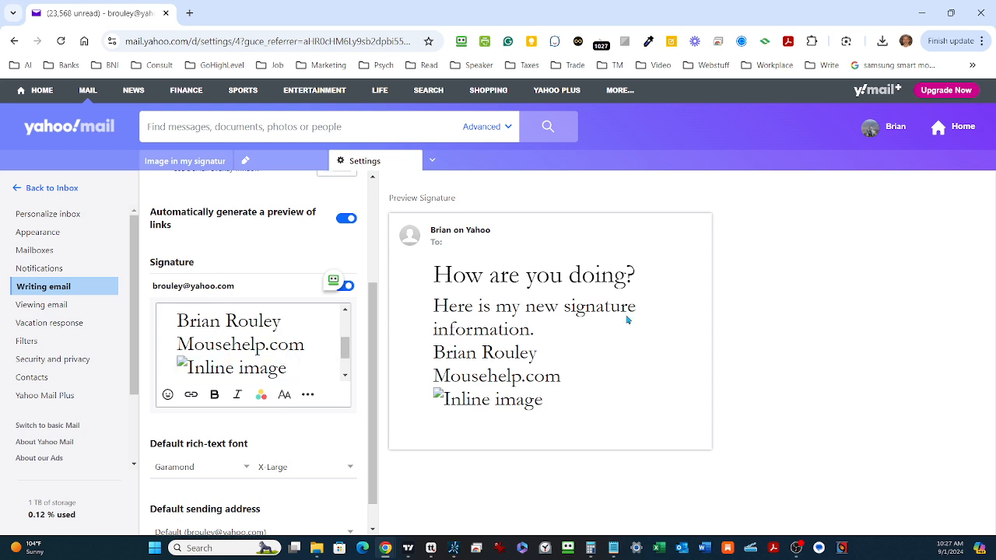
mouse_move(469, 317)
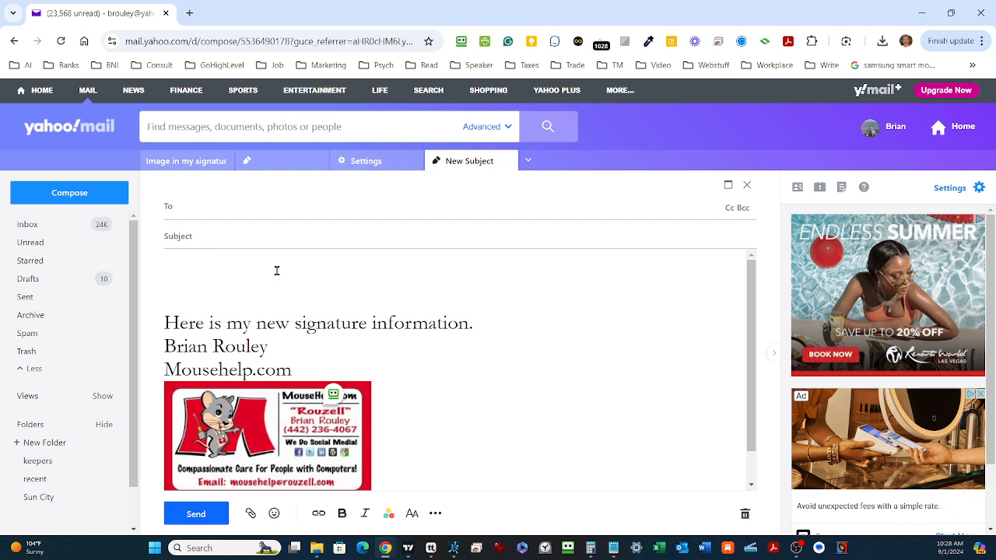
Type 'QED' above the auto-inserted signature and business-card image in a new message.
text(QED)
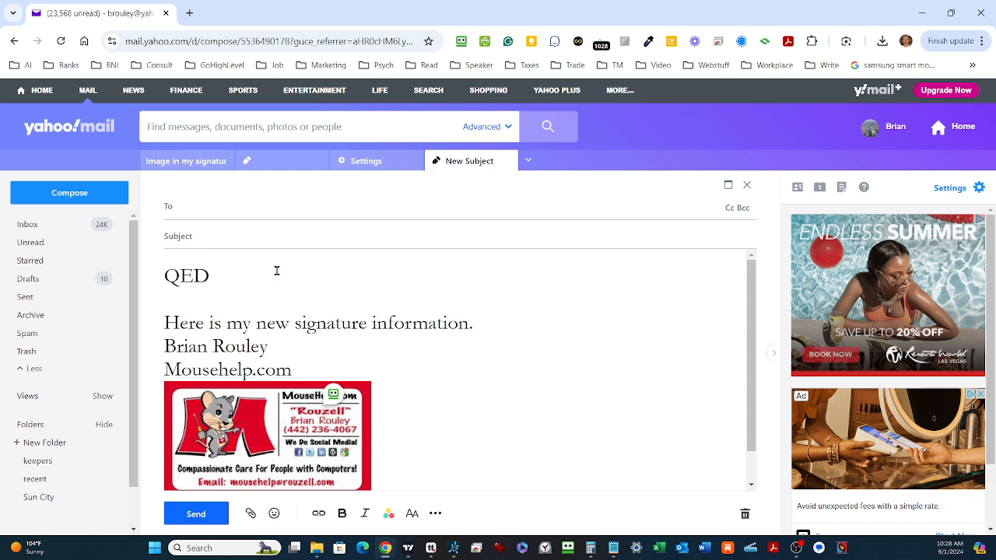
click(210, 276)
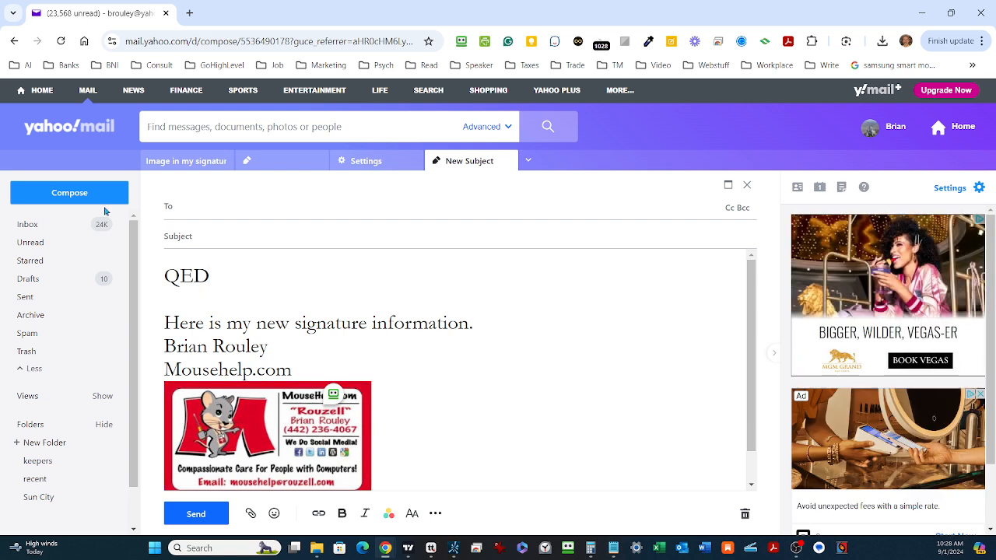
mouse_move(70, 192)
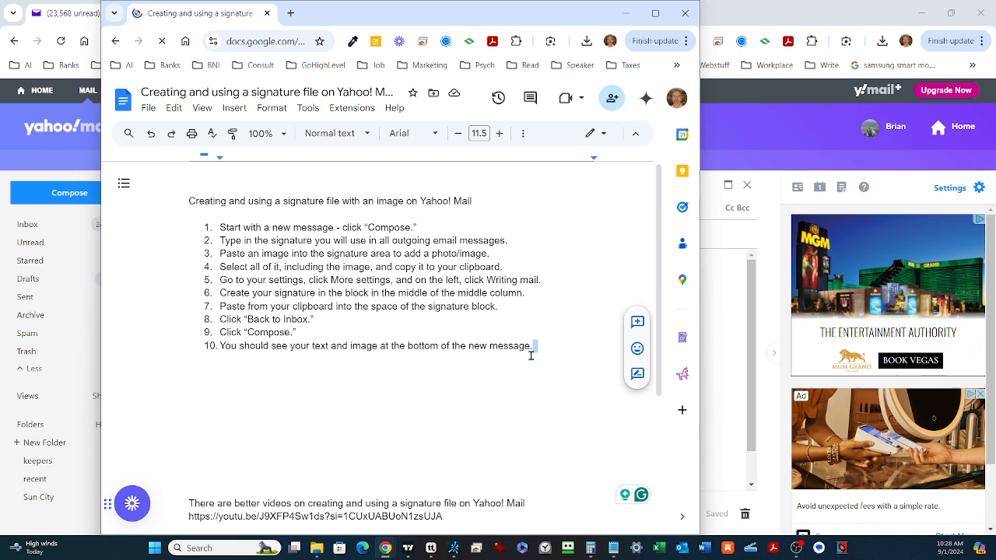
mouse_move(475, 379)
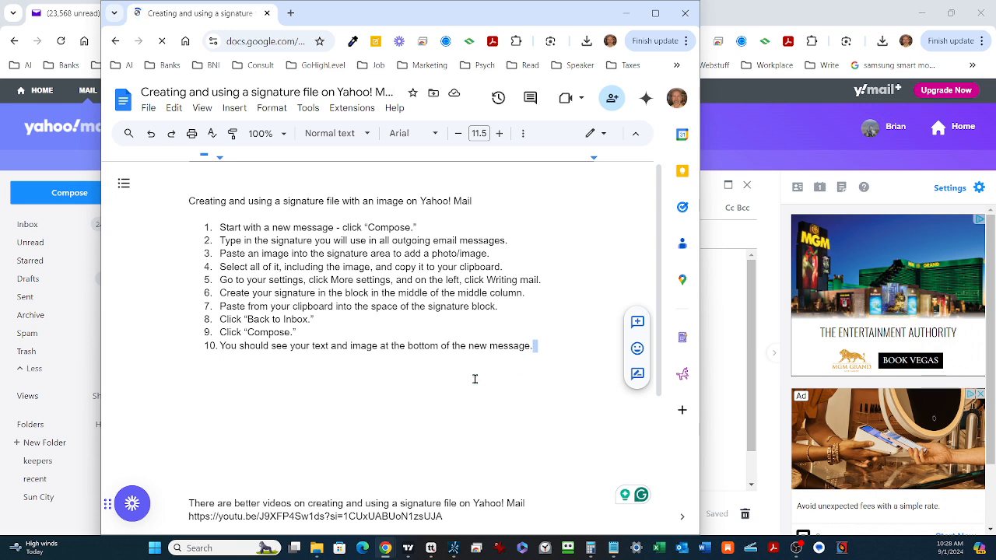
mouse_move(501, 195)
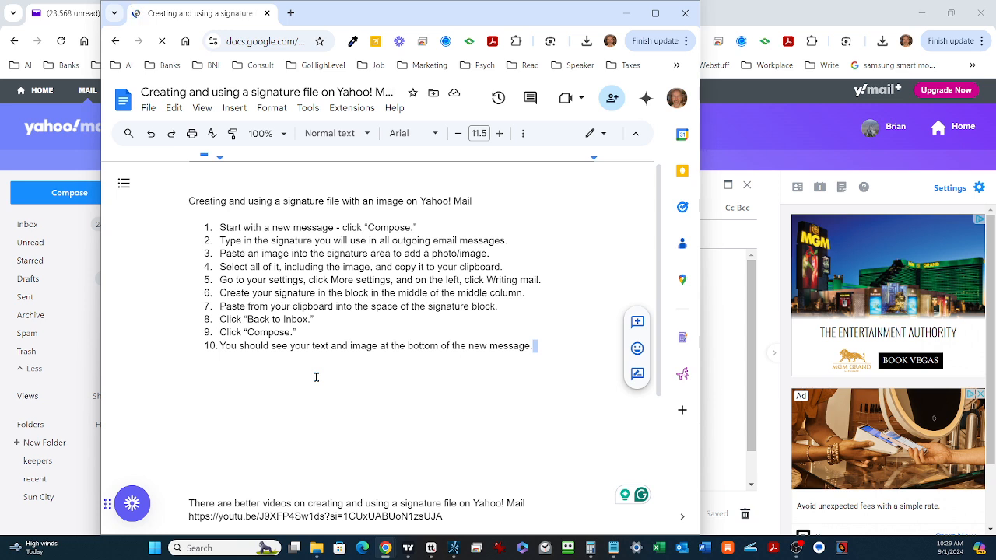
Revisit the signature instructions, then bring up the Mouse Help Dot Com WordPress login page.
click(268, 92)
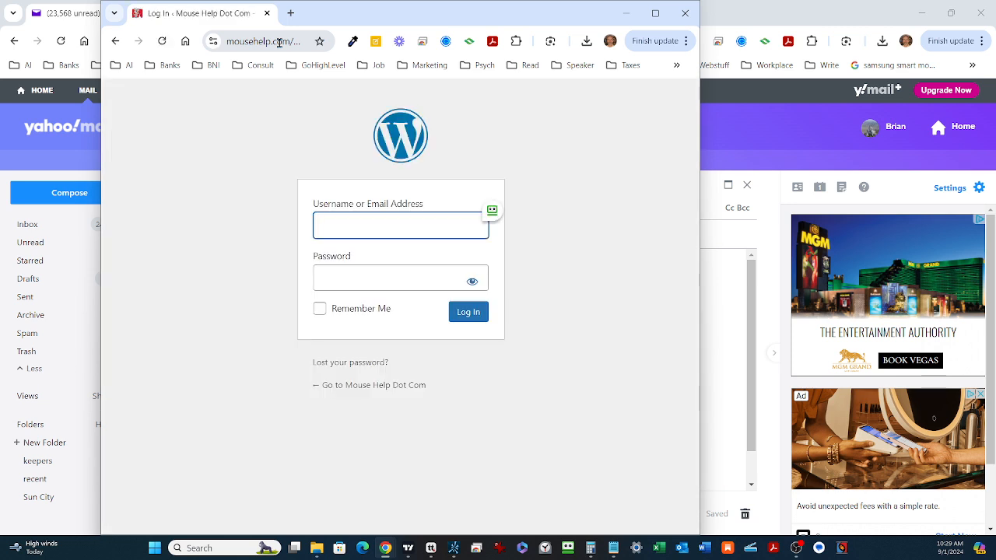
click(264, 41)
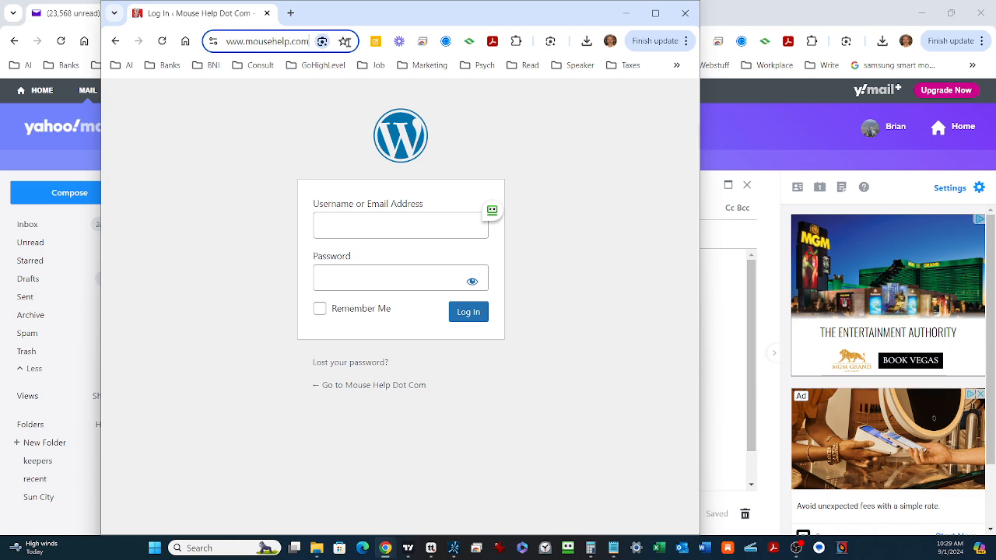
click(401, 225)
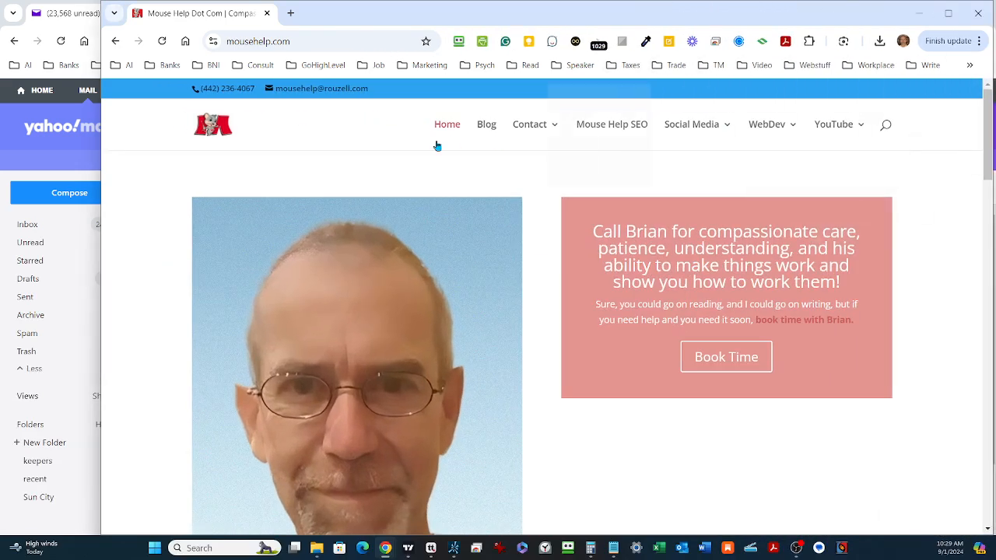
click(530, 124)
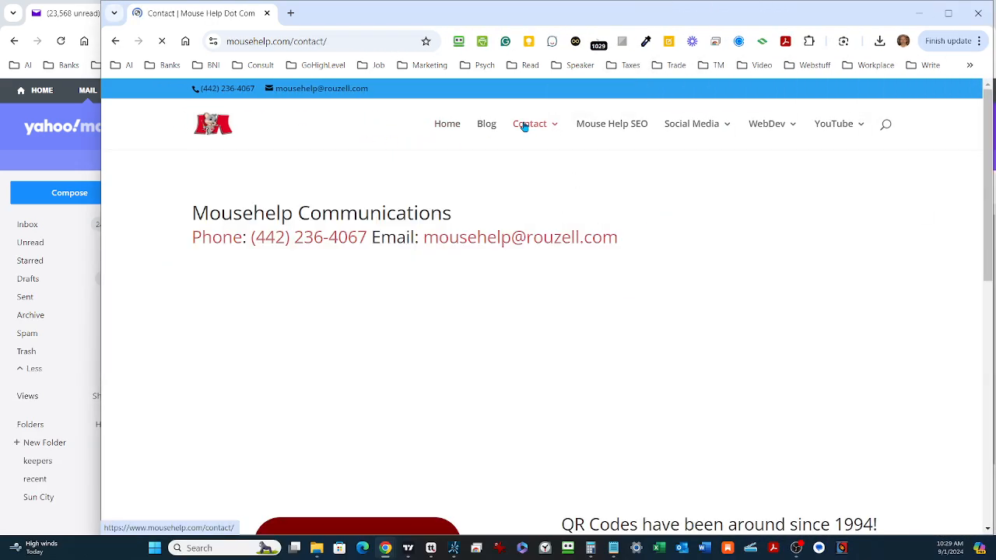